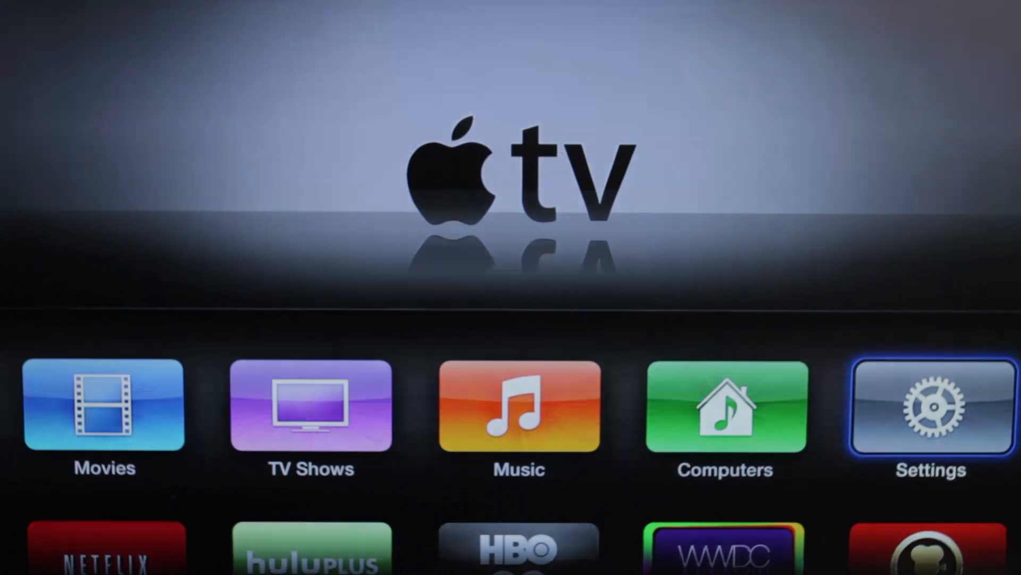
From Settings, go into General and choose Reset at the bottom of the list.
{"action": "left_click", "coordinate": [931, 407]}
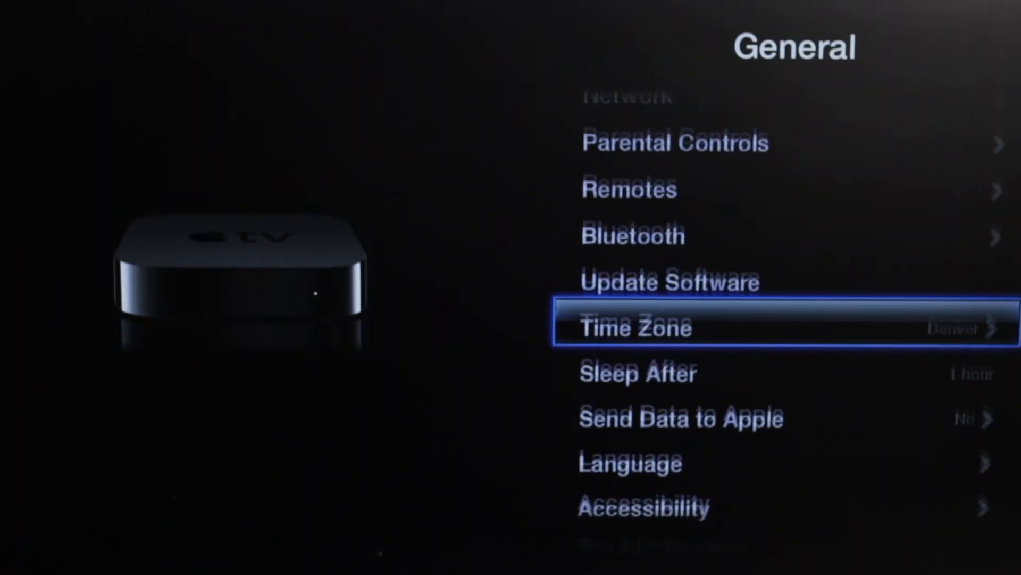
{"action": "scroll", "scroll_direction": "down", "scroll_amount": 3}
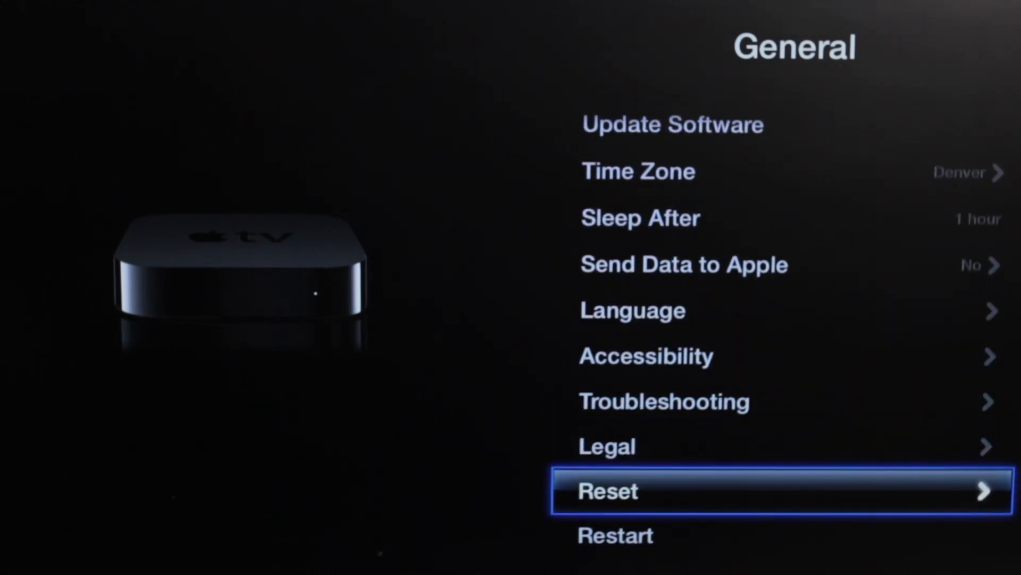
{"action": "left_click", "coordinate": [775, 490]}
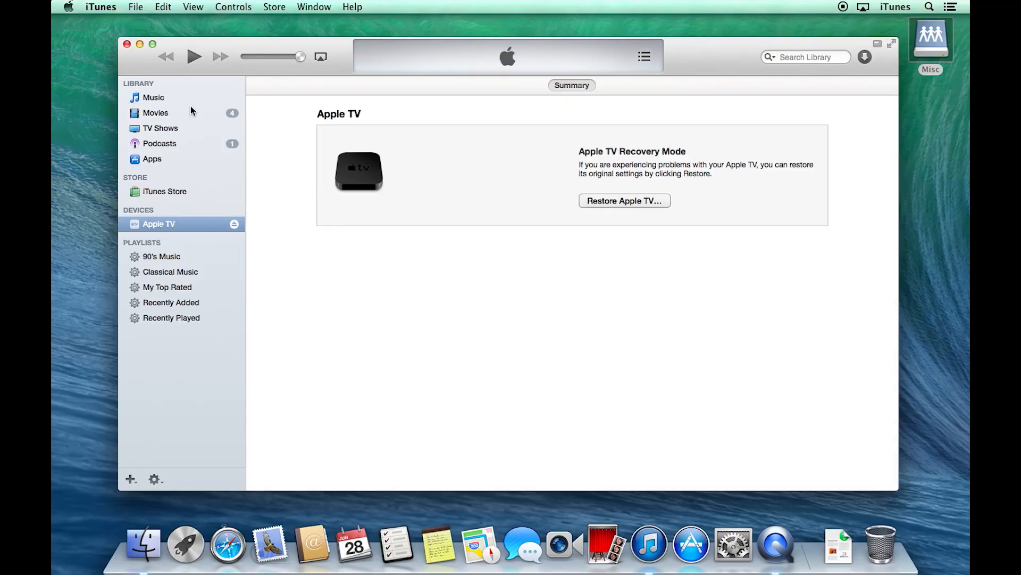
{"action": "mouse_move", "coordinate": [631, 210]}
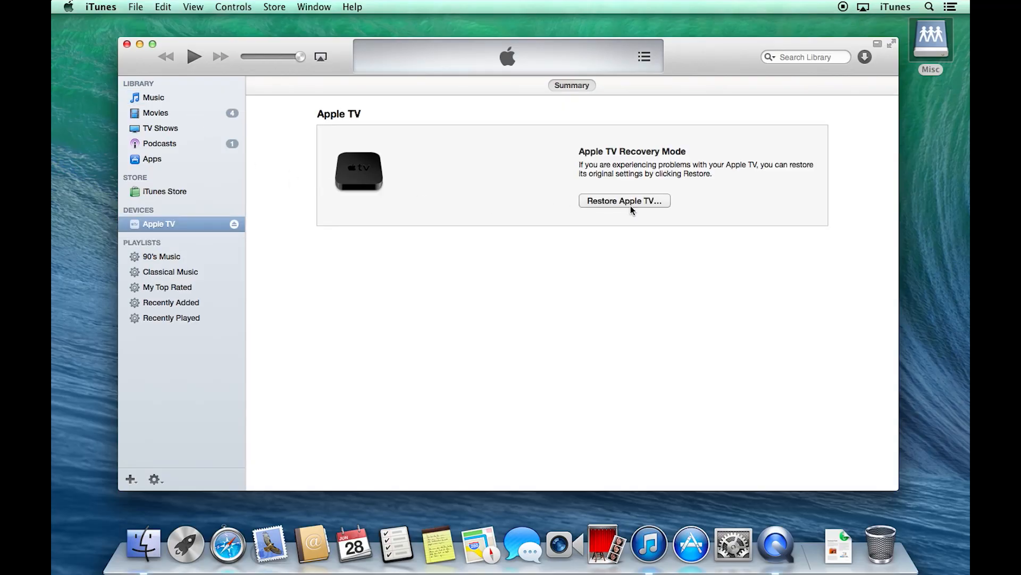